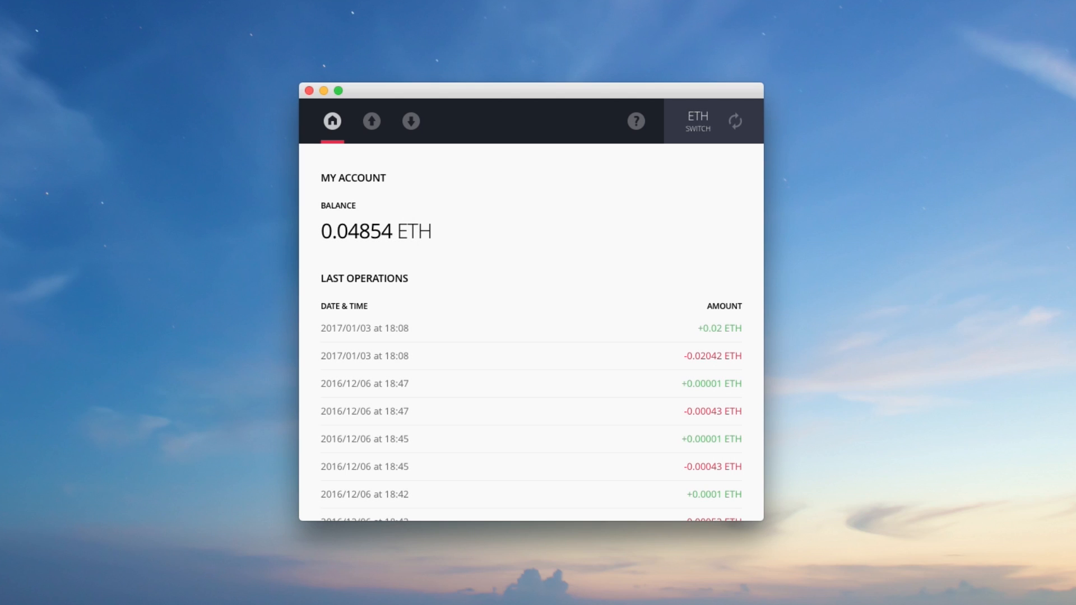
mouse_move(421, 202)
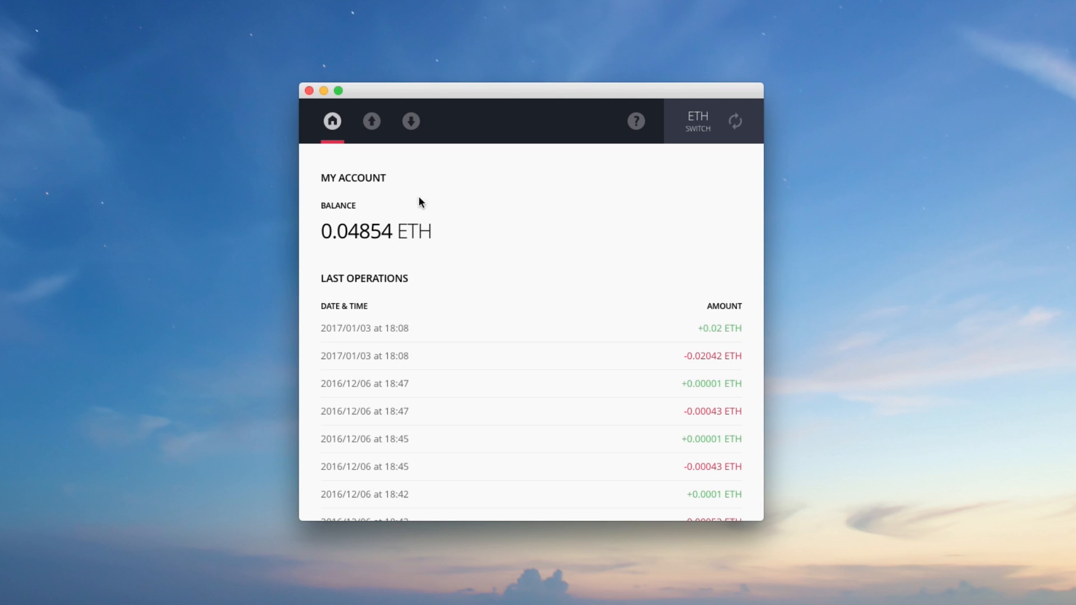
Switch from the account overview to the Send Ether form
left_click(371, 121)
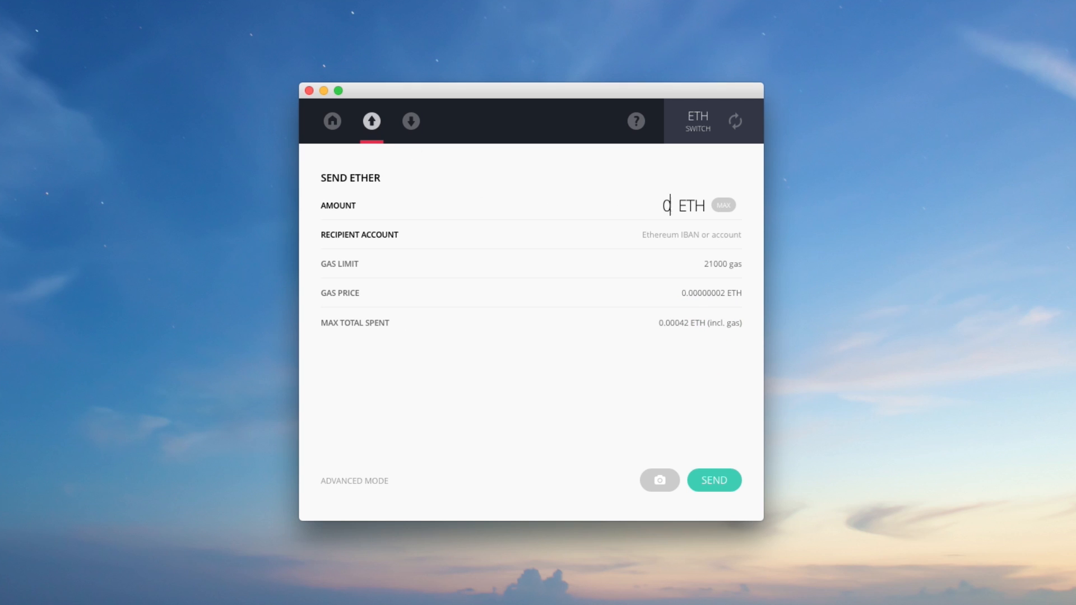
Enter an amount of 0.02 ETH, giving a maximum total of 0.02042 ETH with gas
type("0.02")
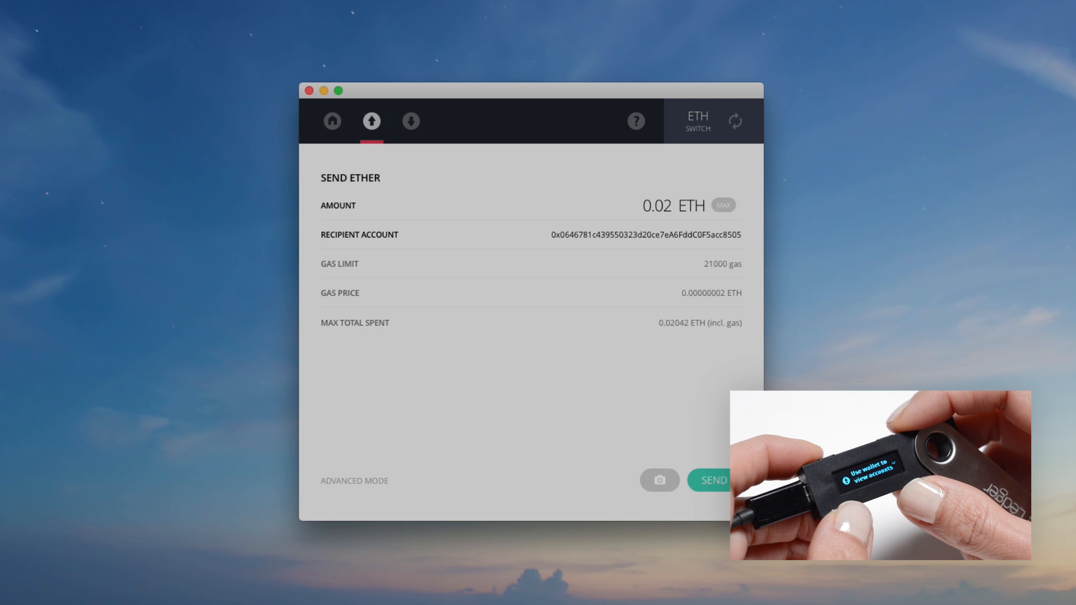
Send the 0.02 ETH transaction and return to the overview listing the -0.02042 ETH operation
left_click(712, 480)
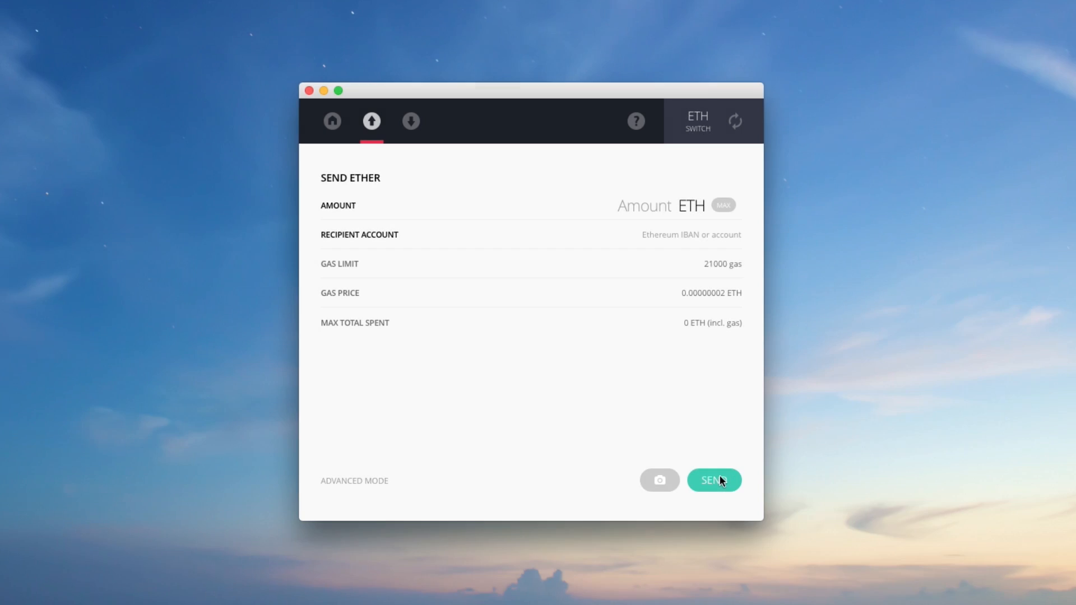
mouse_move(333, 127)
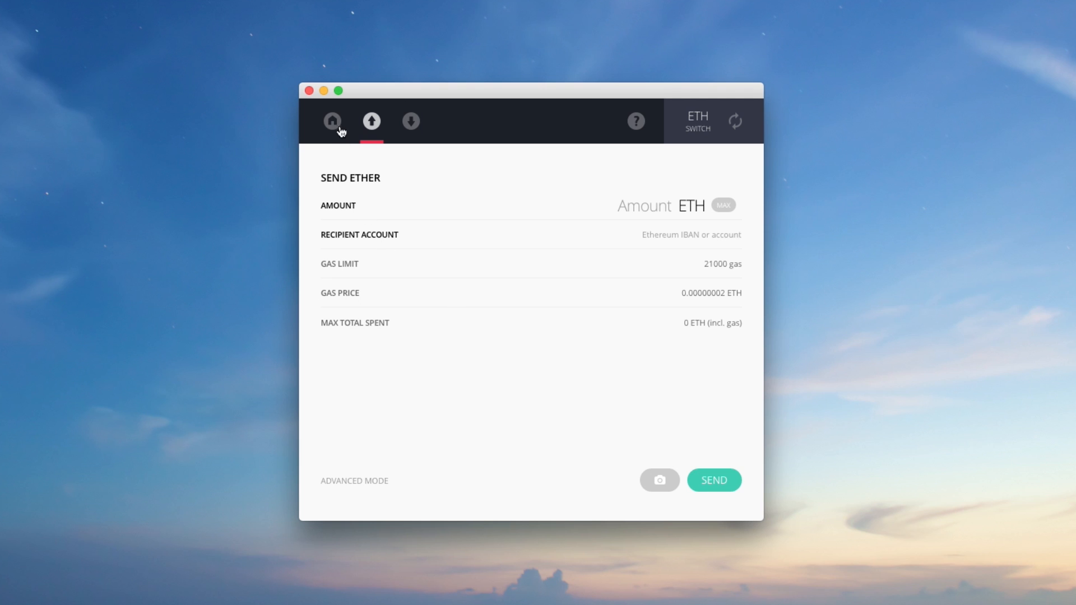
left_click(333, 121)
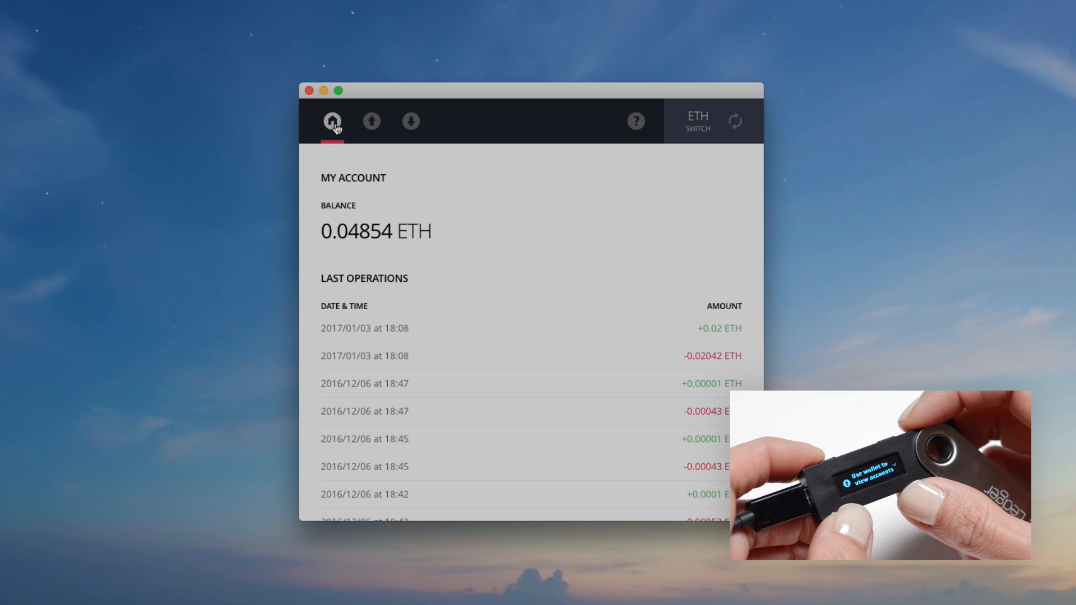
mouse_move(609, 344)
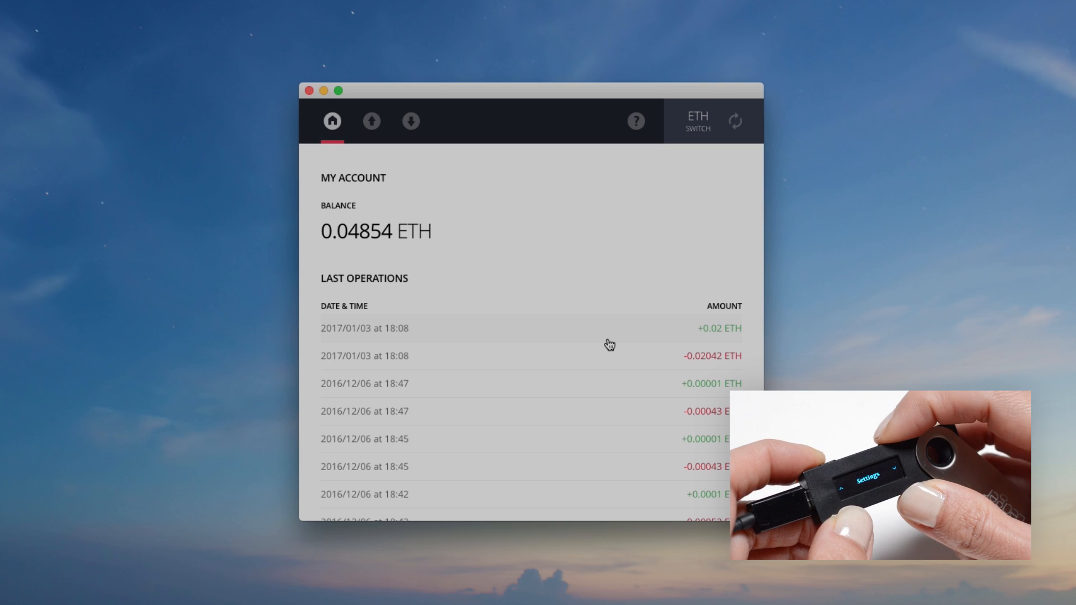
mouse_move(618, 355)
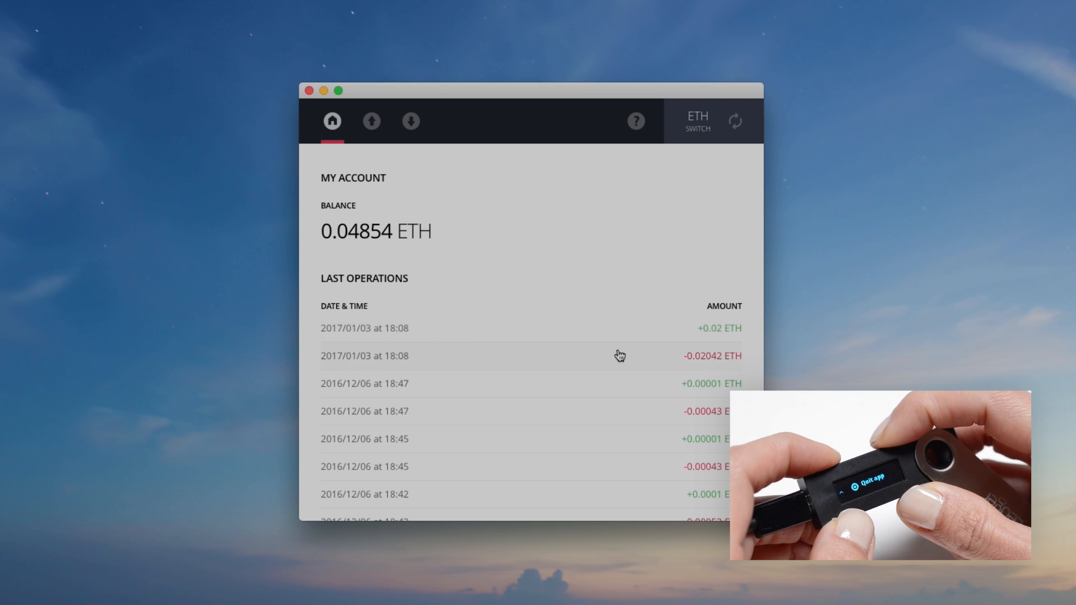